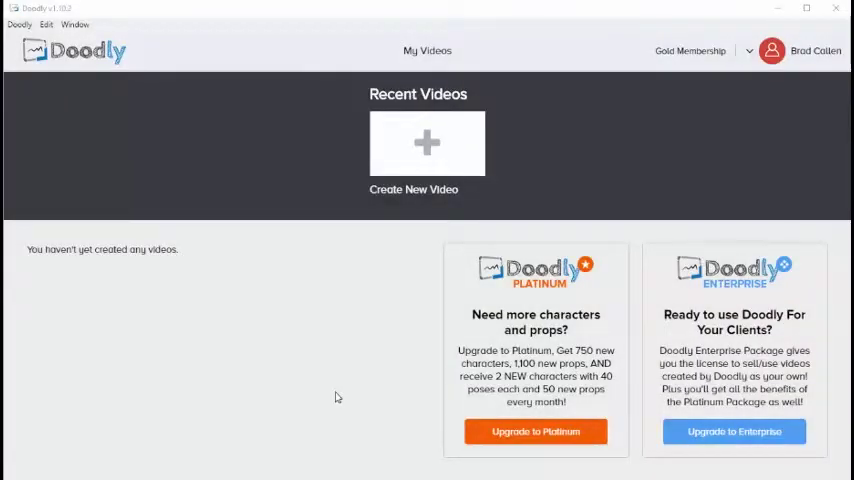
pyautogui.moveTo(354, 333)
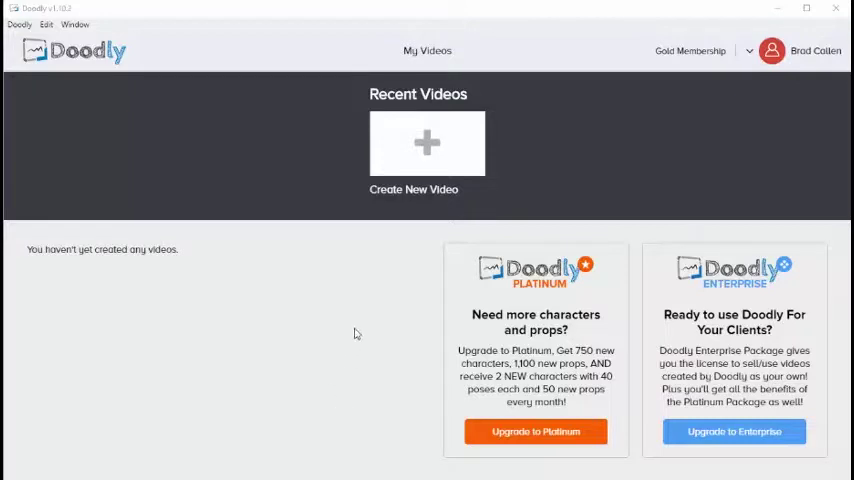
pyautogui.moveTo(423, 147)
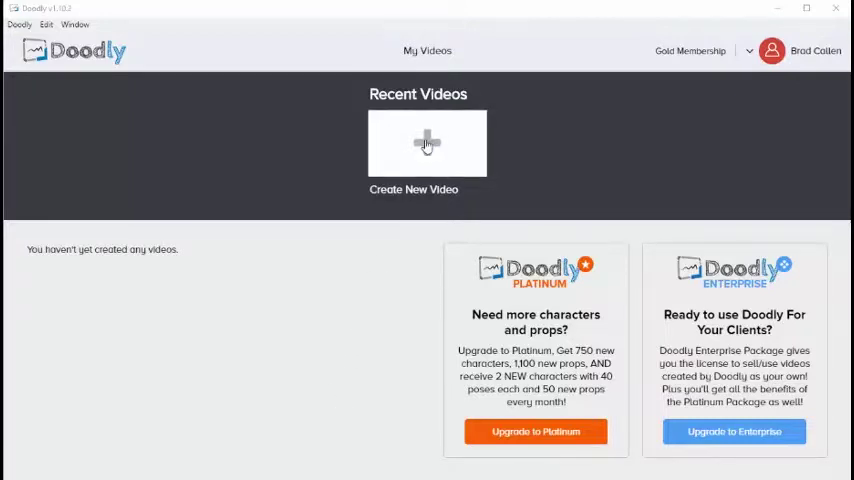
# - Start a new video from the Create New Video tile on My Videos
pyautogui.click(426, 143)
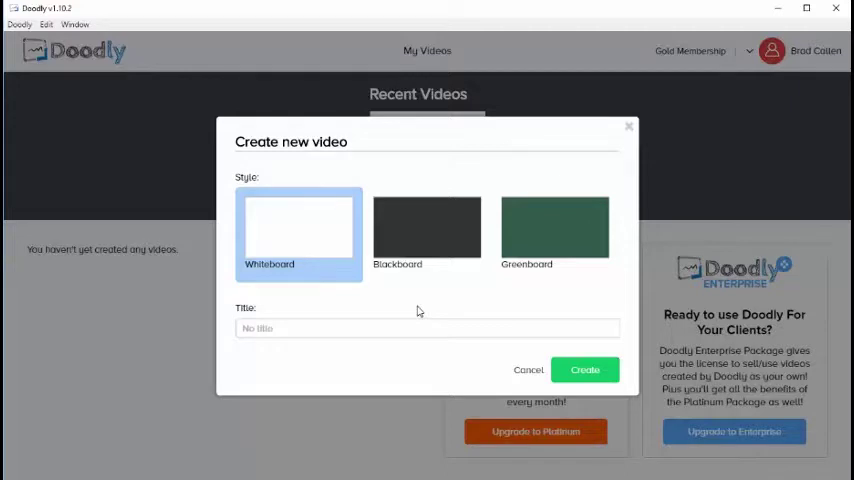
pyautogui.moveTo(445, 240)
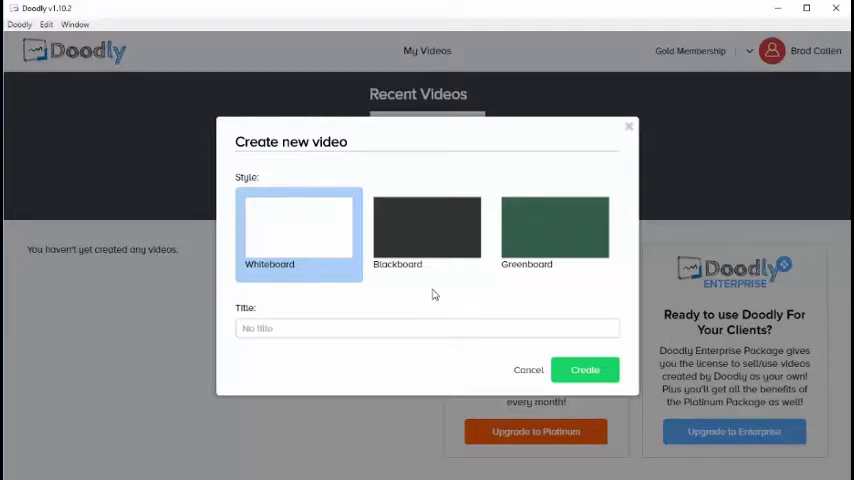
pyautogui.moveTo(283, 312)
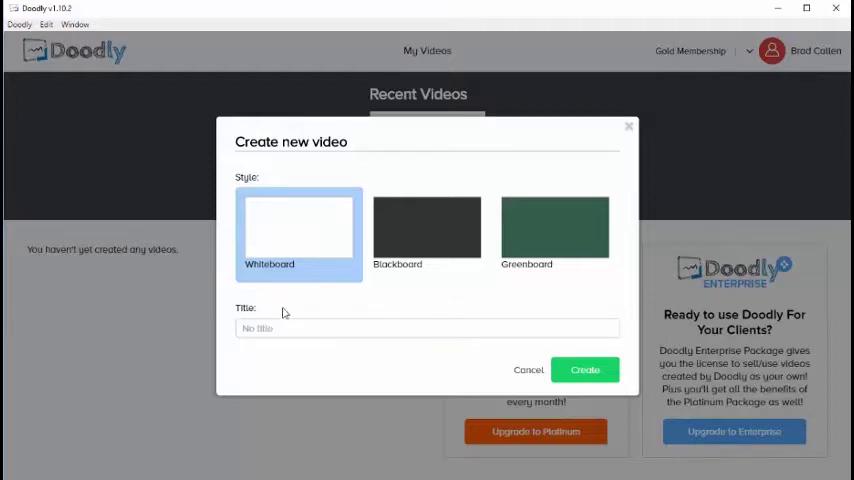
pyautogui.moveTo(270, 335)
pyautogui.write('Sample Video')
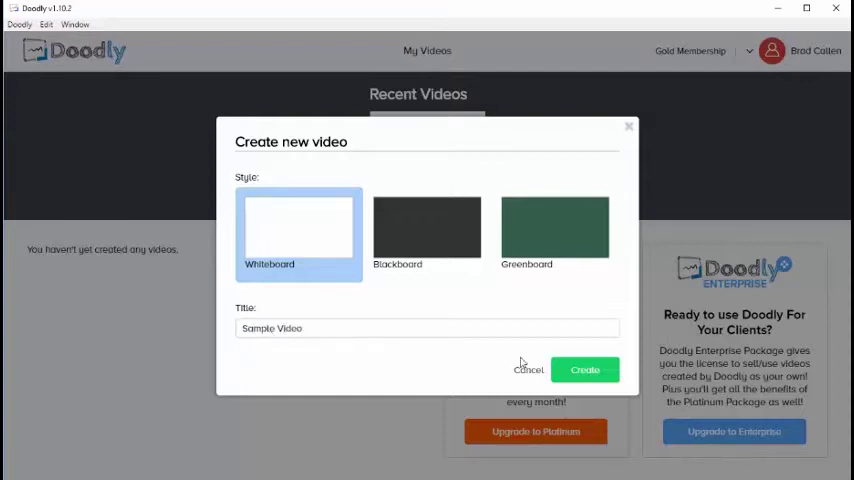
# - Create the Whiteboard video titled 'Sample Video' and open it in the editor
pyautogui.click(588, 369)
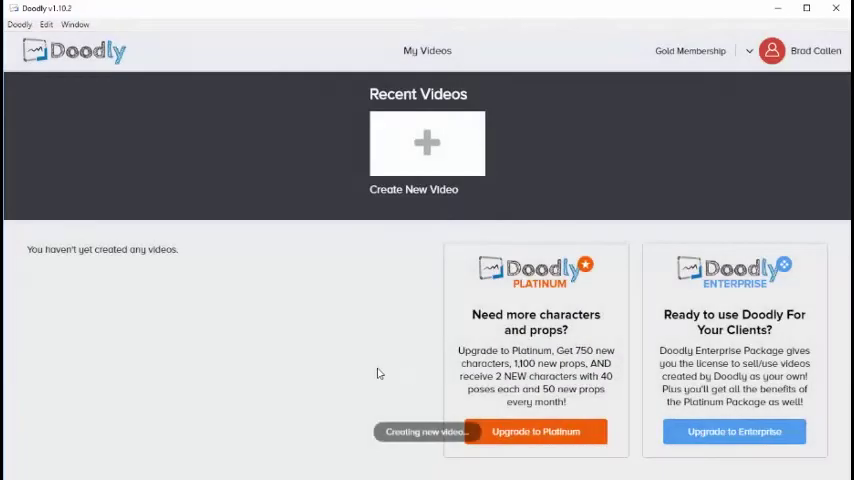
pyautogui.click(424, 143)
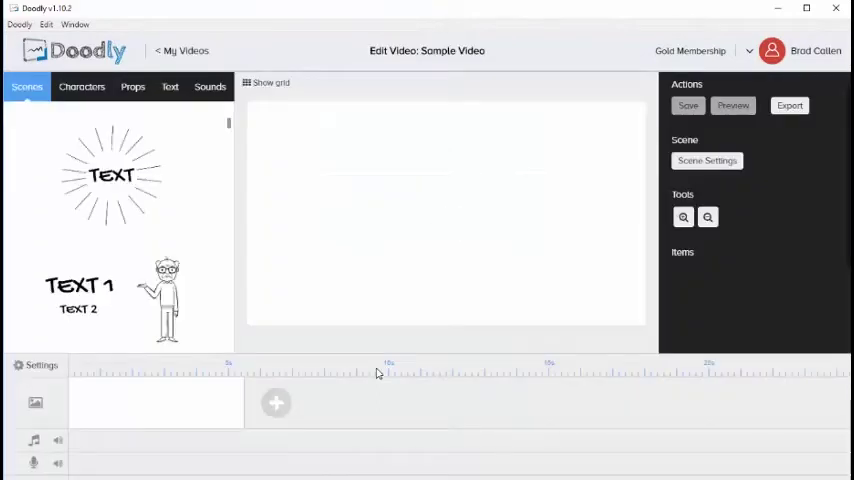